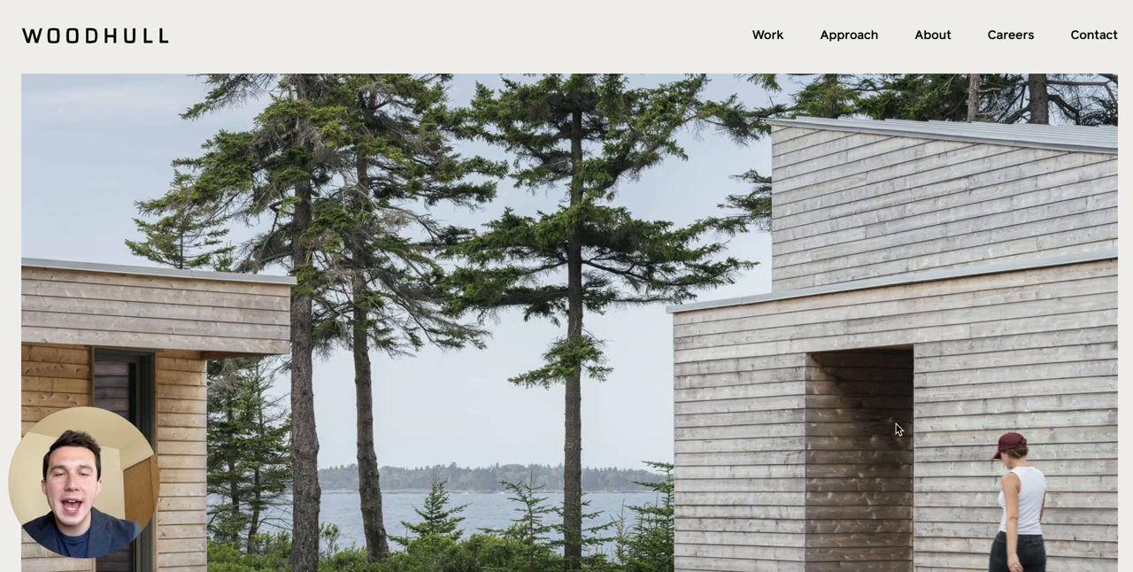
Step: Scroll from the hero image through the intro copy down to the project carousel and footer
scroll(down, 3)
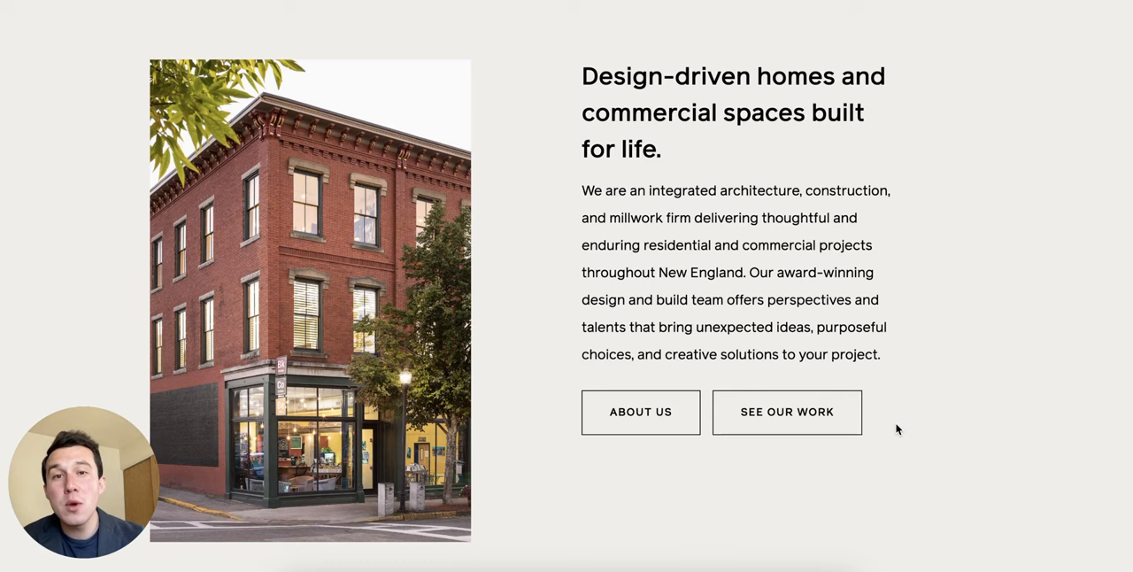
mouse_move(584, 82)
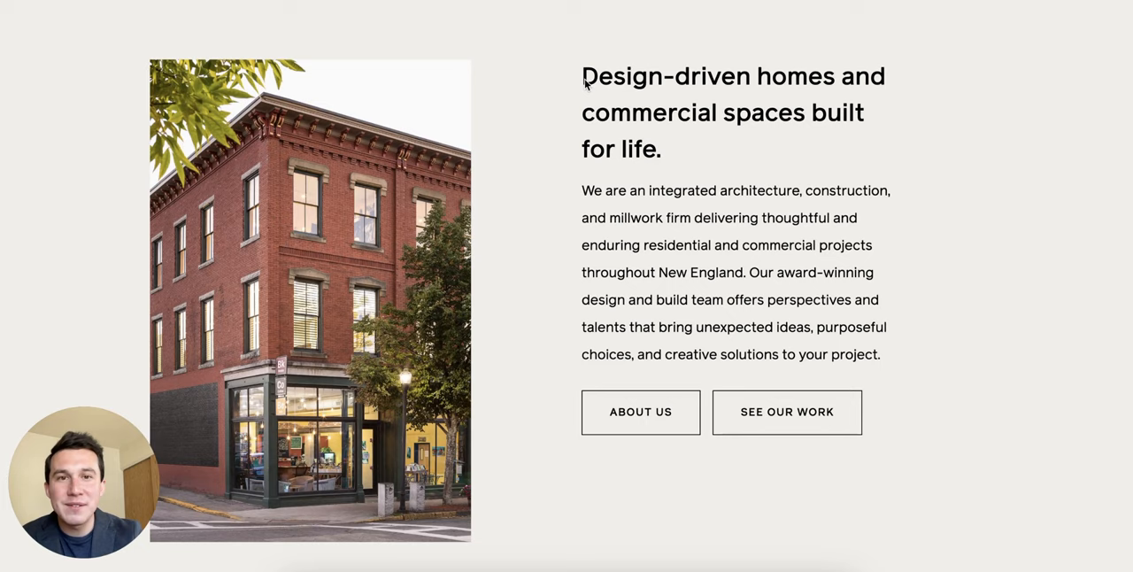
mouse_move(704, 213)
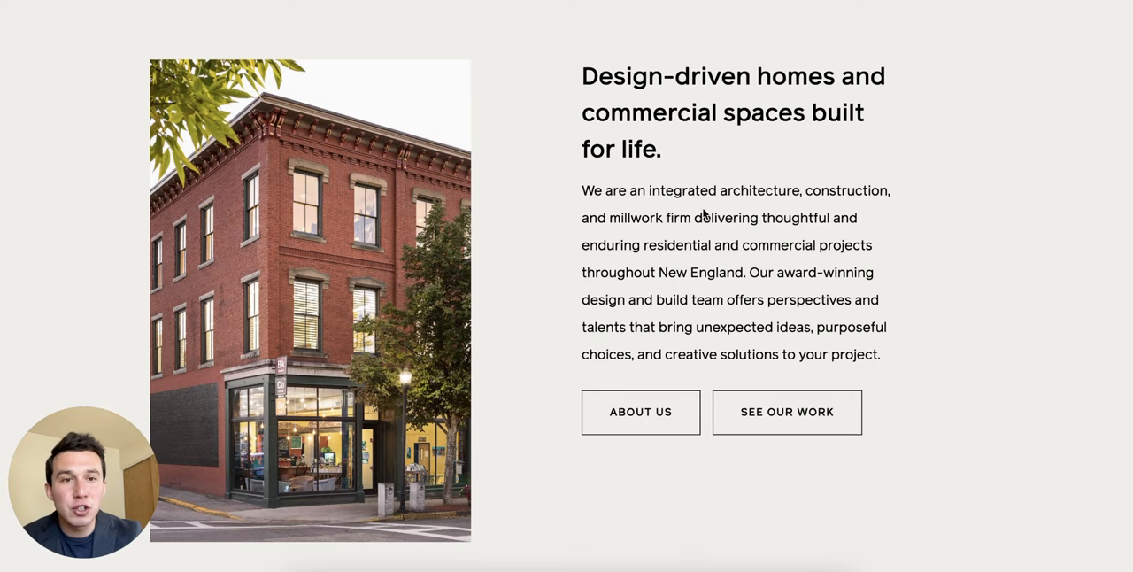
mouse_move(832, 213)
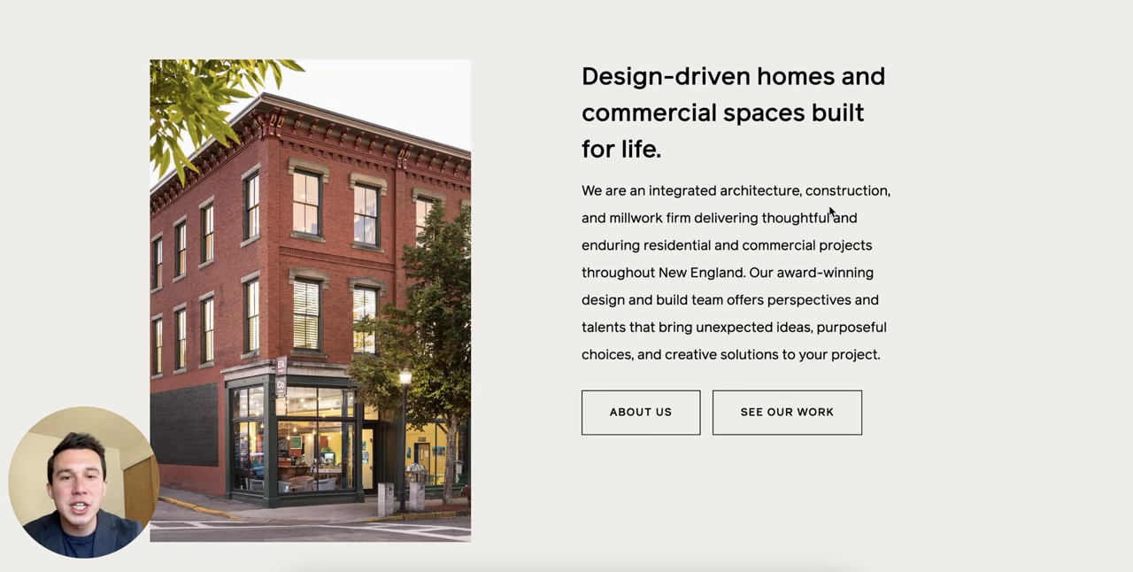
mouse_move(669, 322)
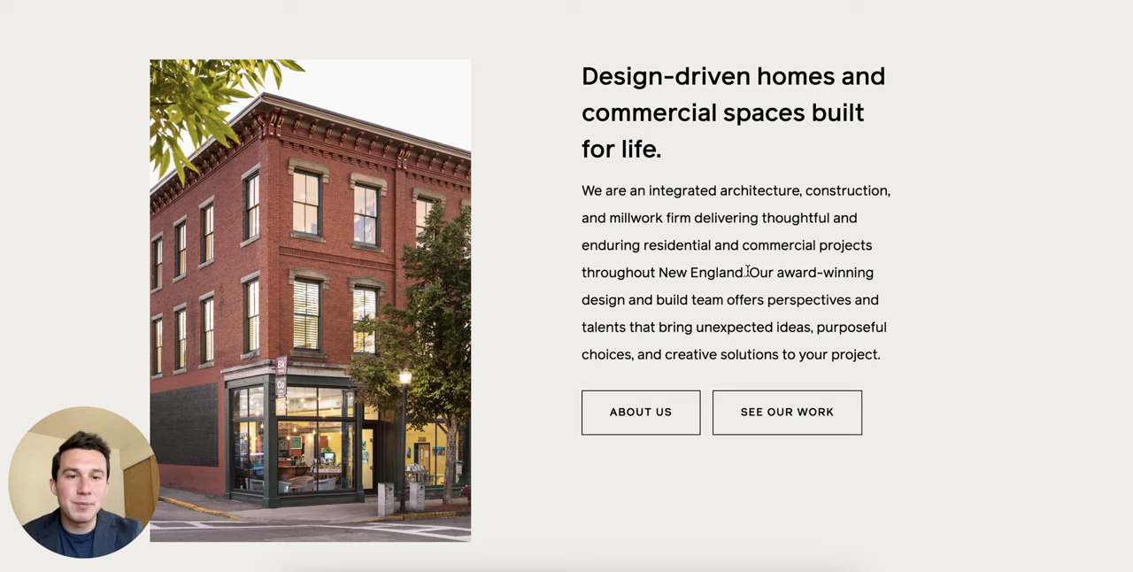
scroll(down, 3)
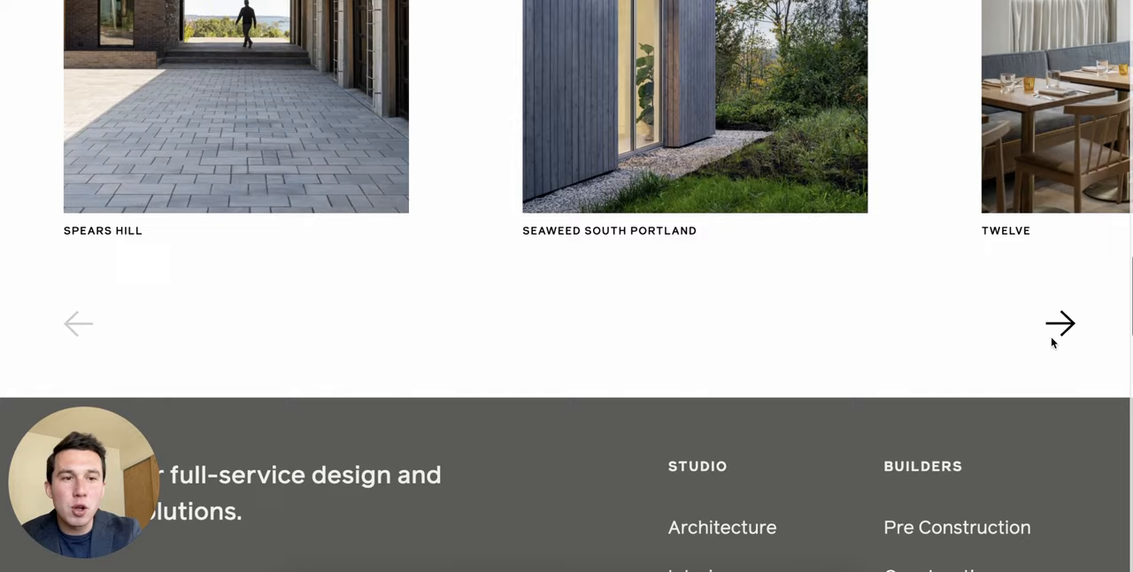
Step: Visit the firm's approach and values page and review it before heading to the Our Work gallery
scroll(down, 3)
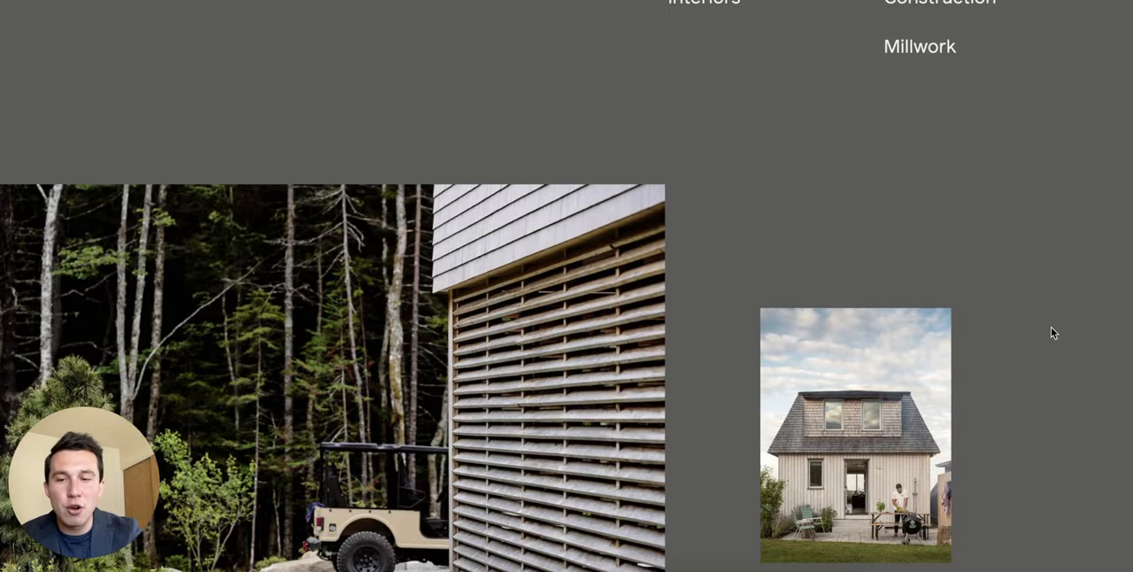
click(846, 35)
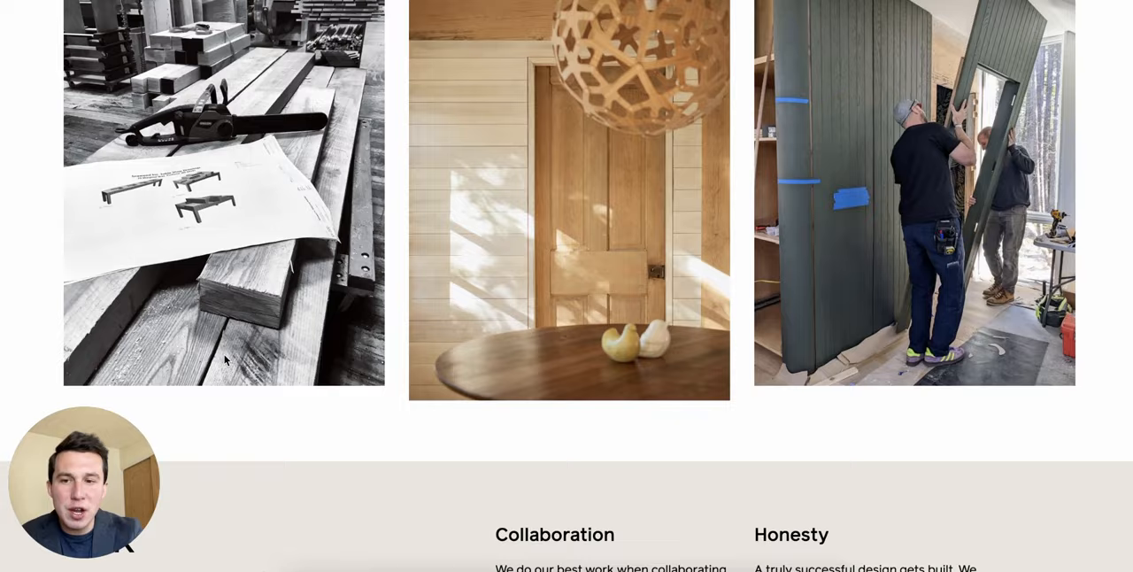
scroll(down, 3)
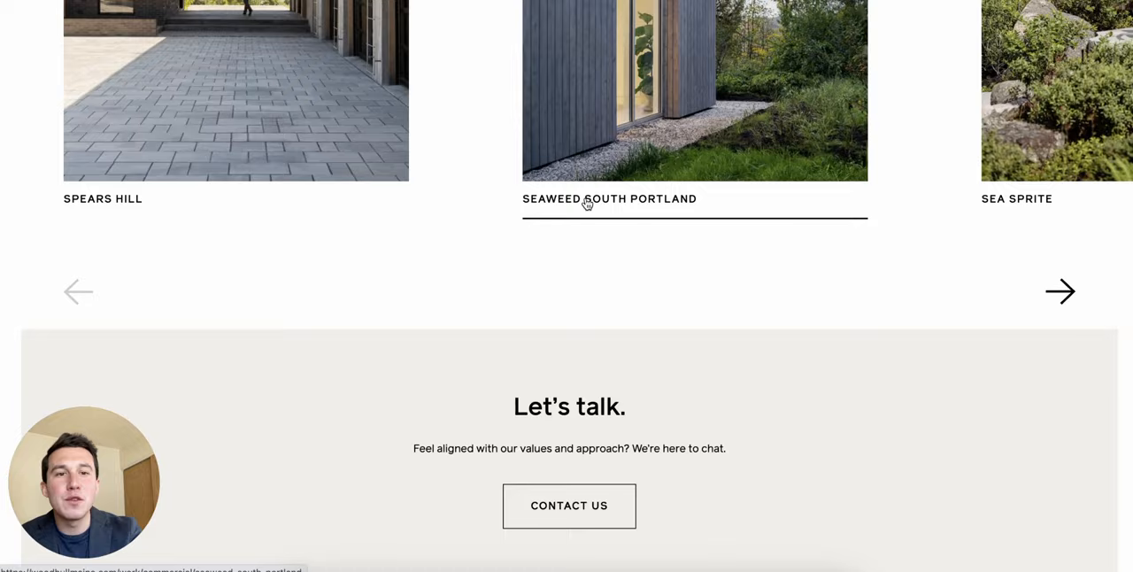
scroll(up, 3)
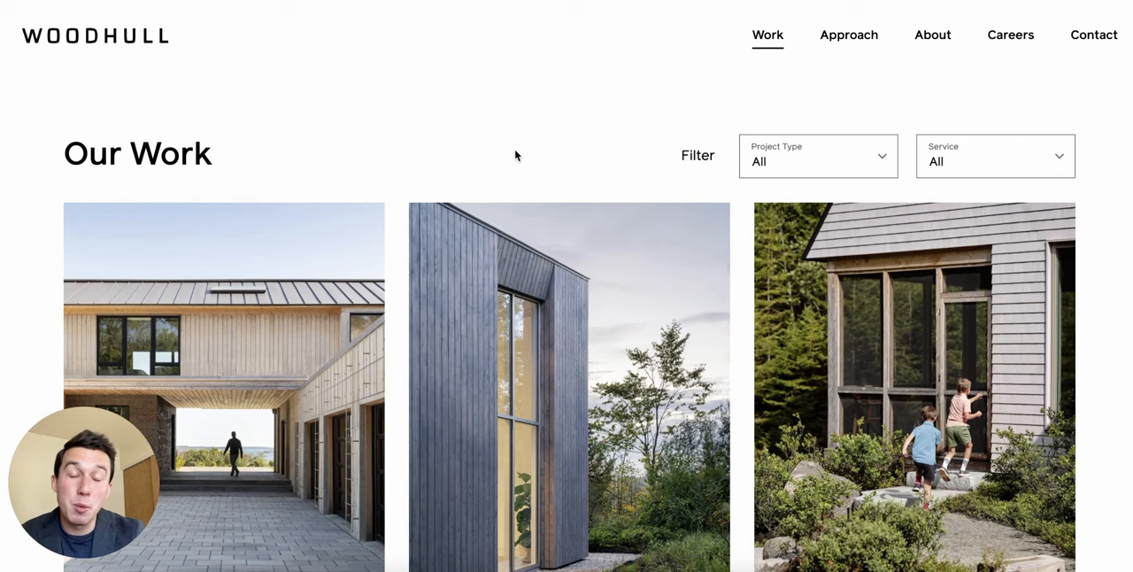
mouse_move(795, 155)
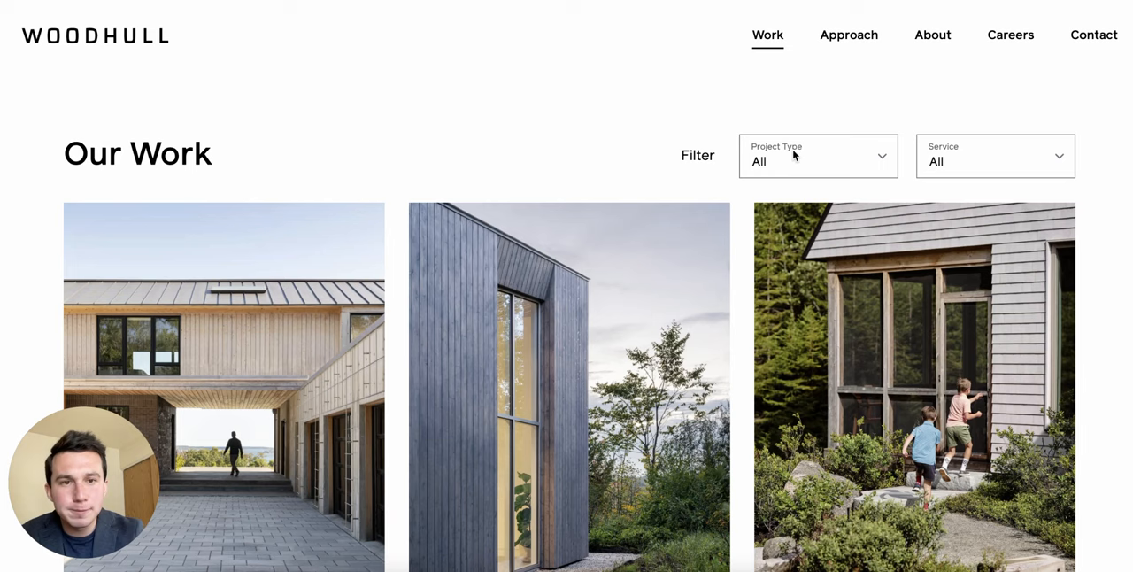
Step: Read the Ogunquit, Maine project through to its contact footer, then switch to the Signum site
scroll(down, 3)
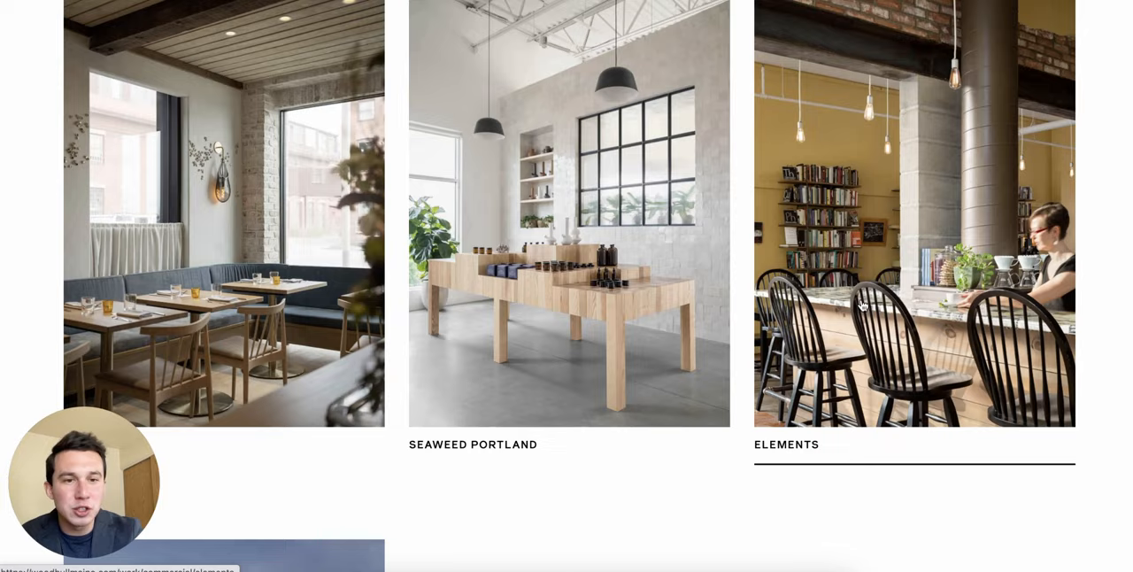
scroll(up, 3)
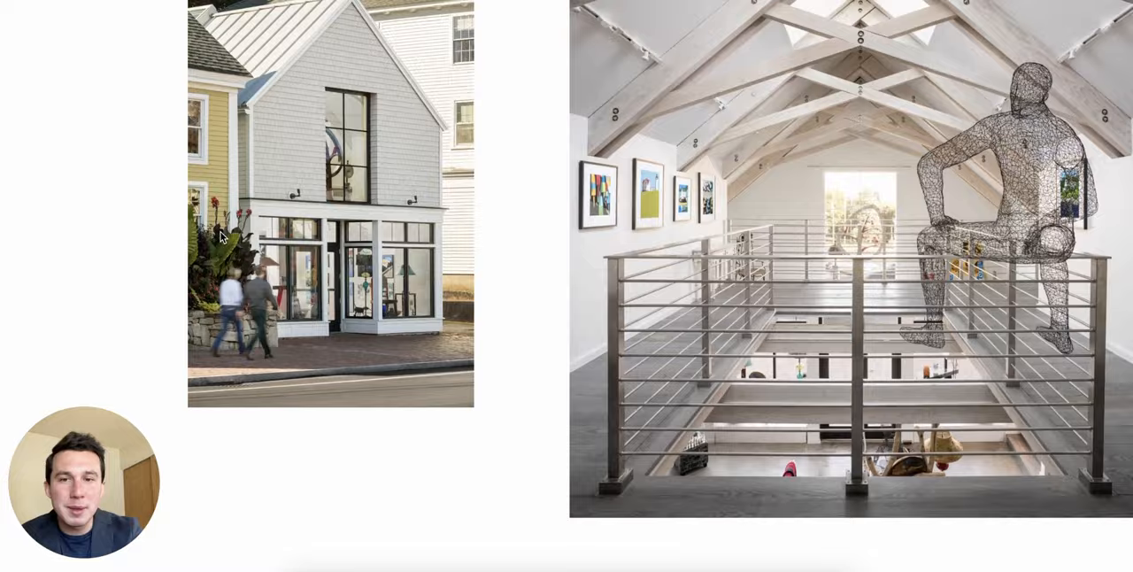
scroll(down, 3)
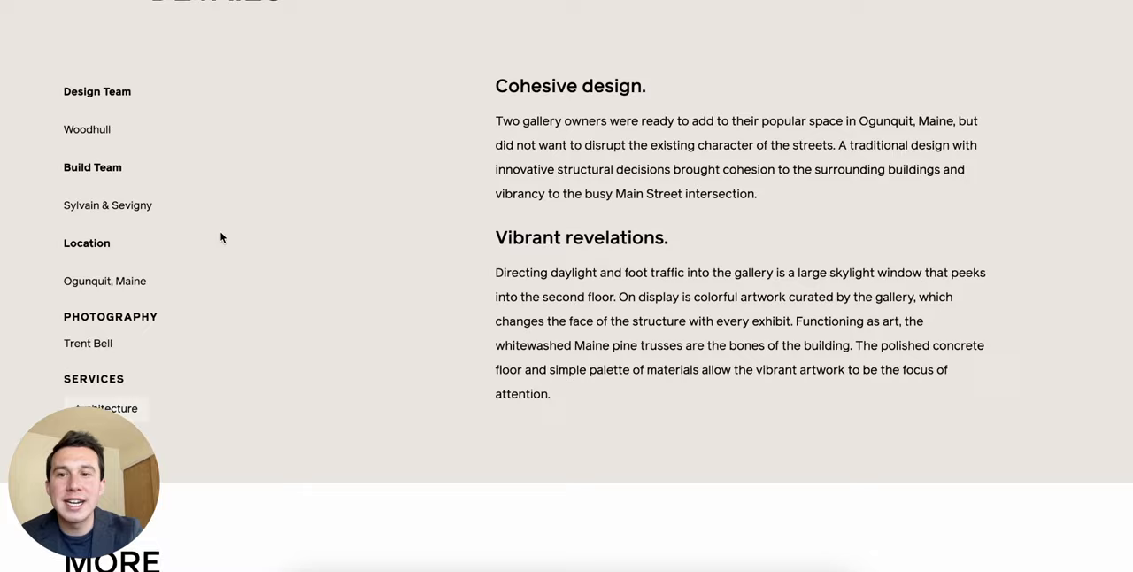
scroll(down, 3)
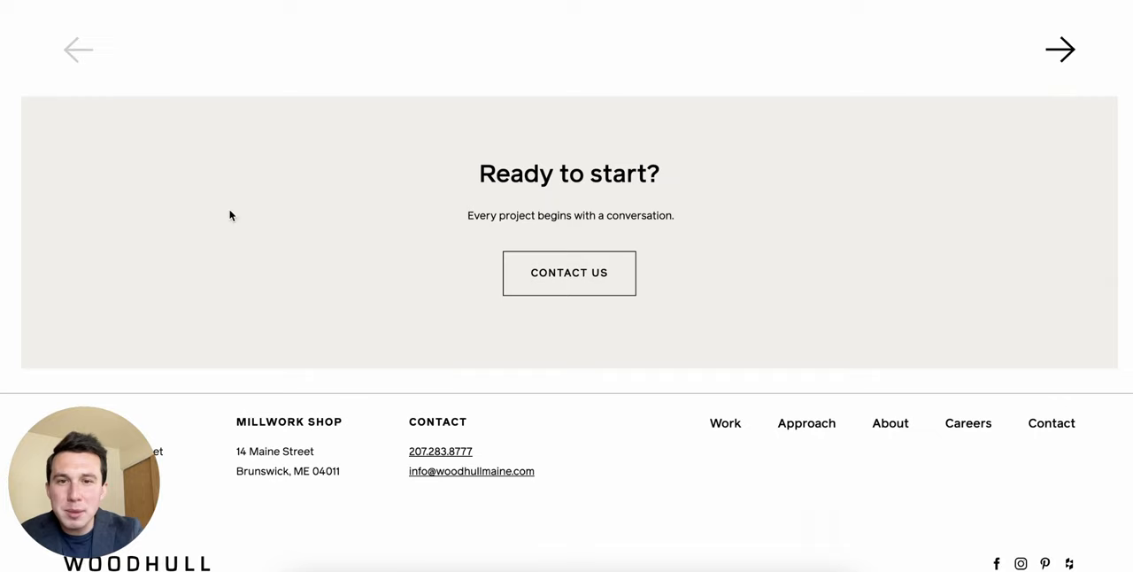
mouse_move(765, 334)
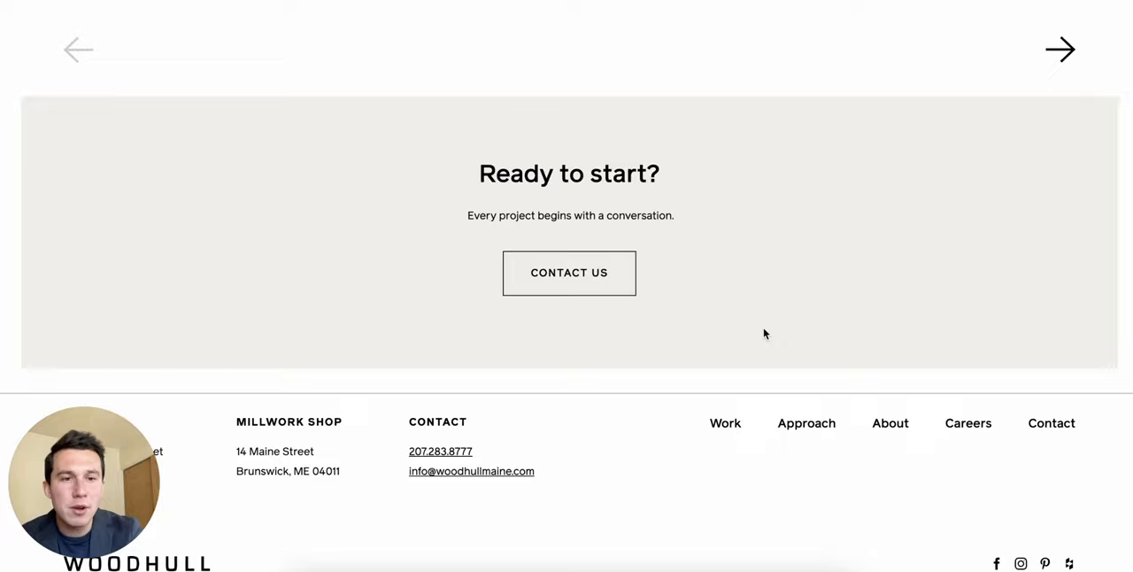
click(569, 272)
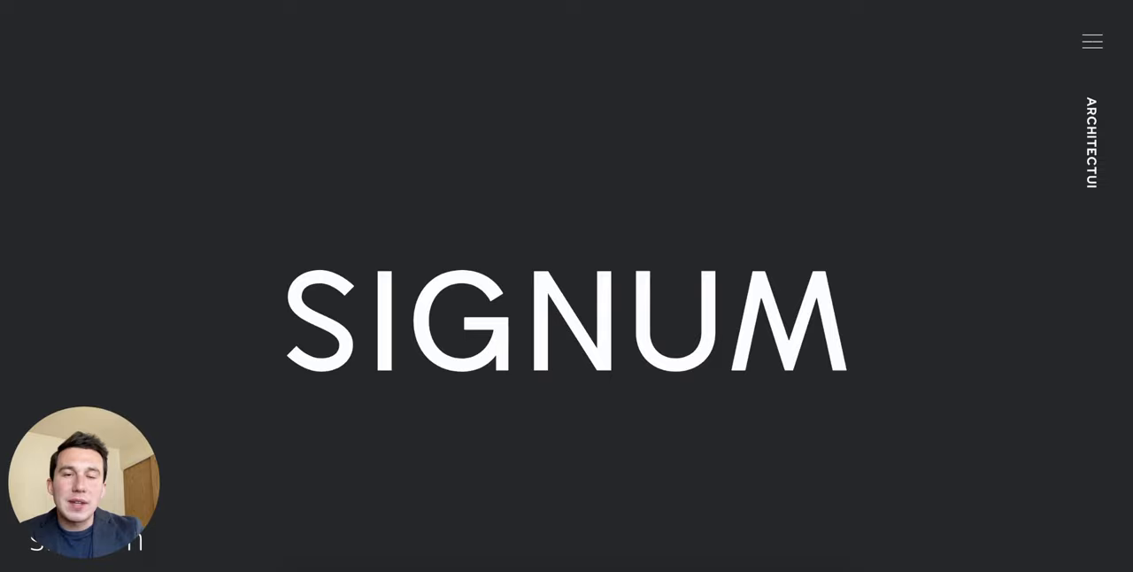
Step: Scroll past the Signum manifesto and open the Gallery from the menu
scroll(down, 3)
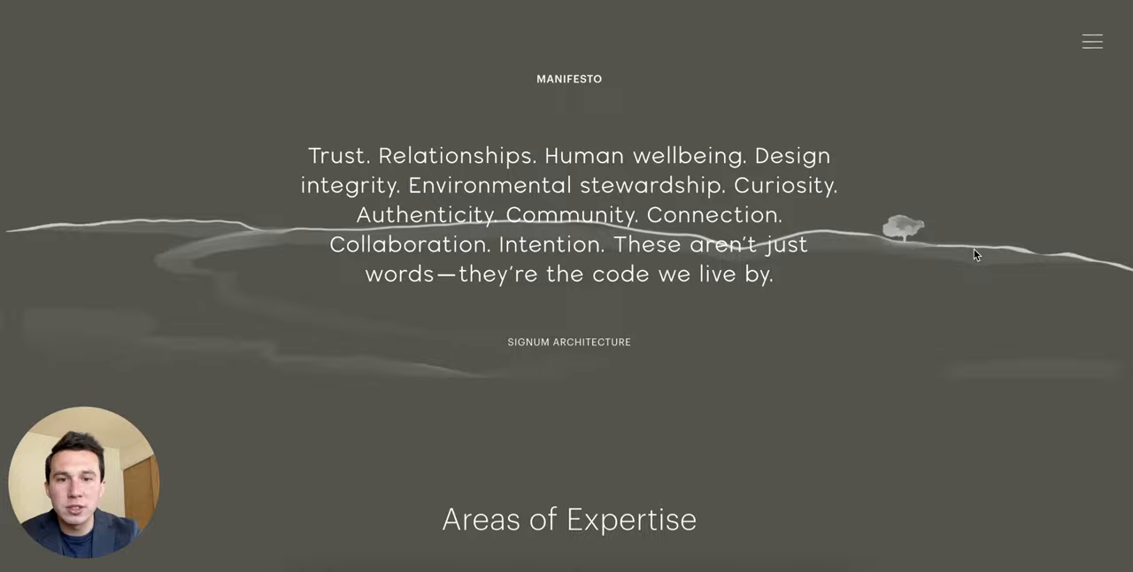
click(1092, 41)
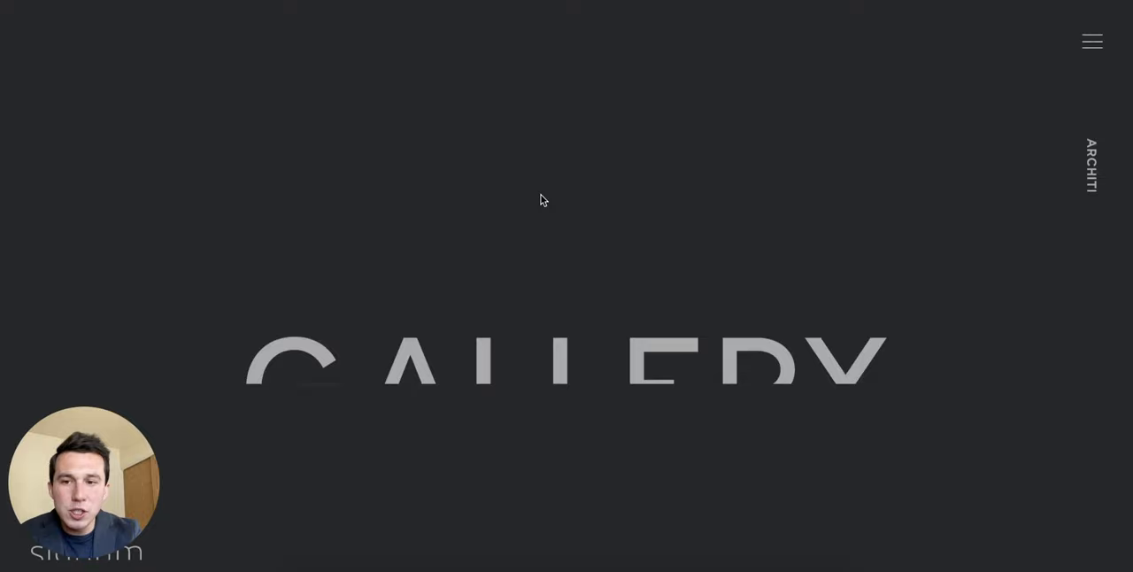
Step: Open the Spring Mountain Residence story and read its description toward the design principles
scroll(down, 3)
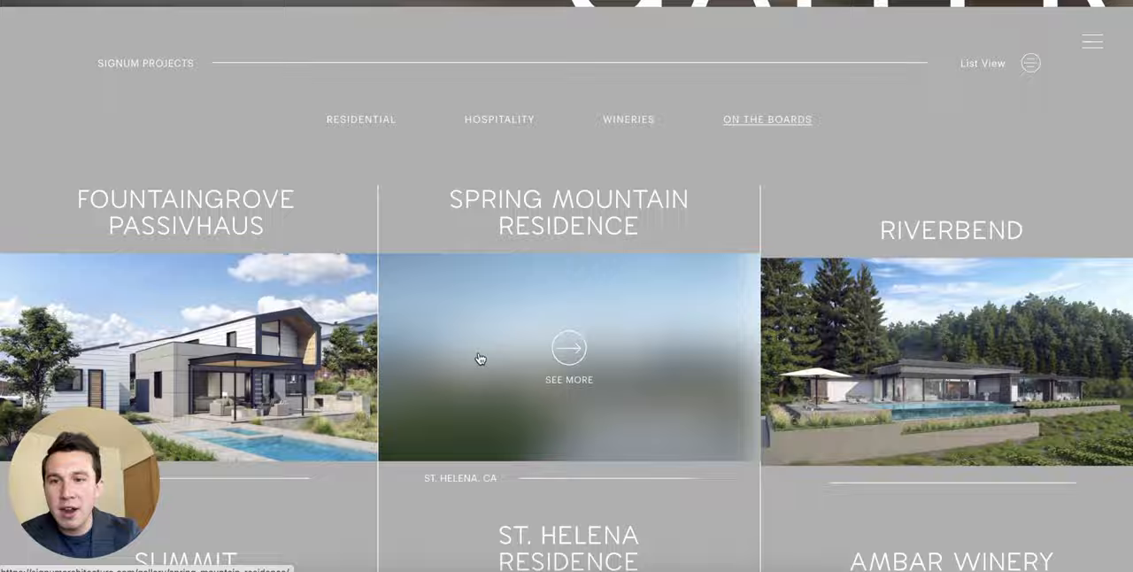
click(569, 359)
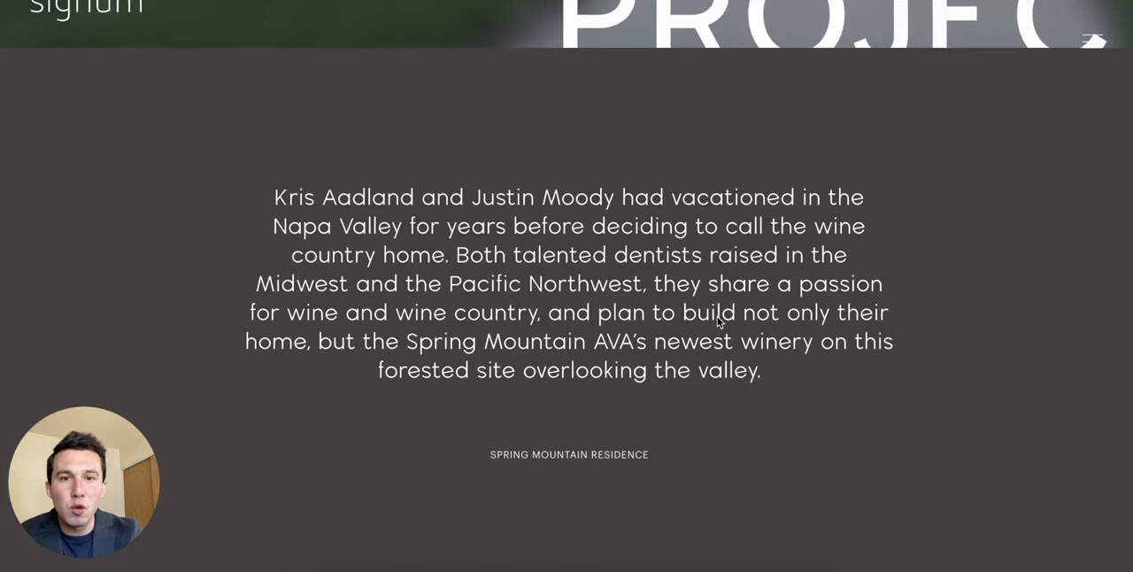
scroll(down, 3)
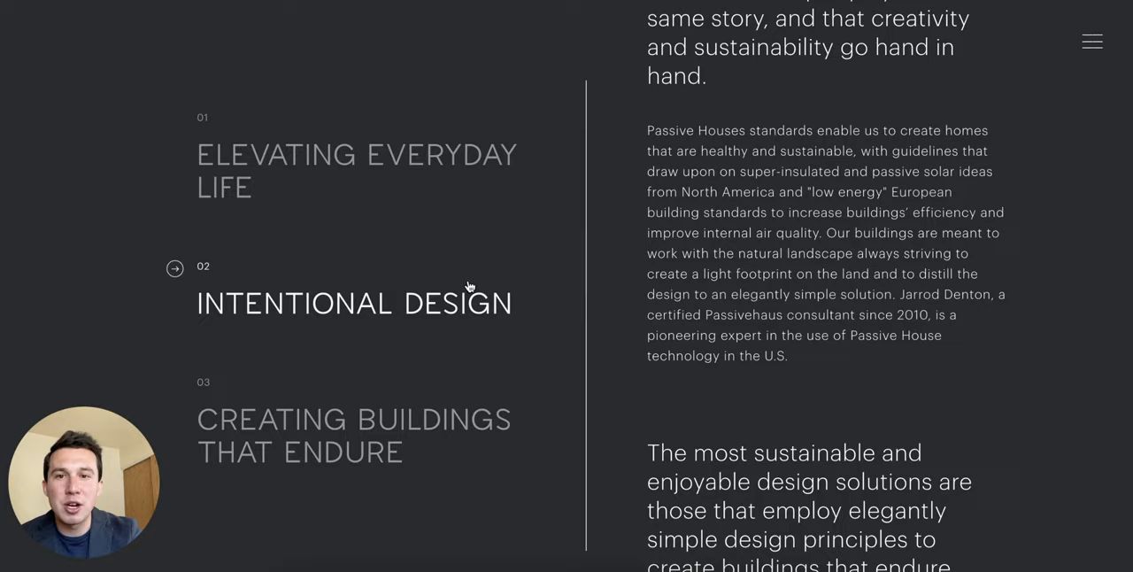
click(1091, 42)
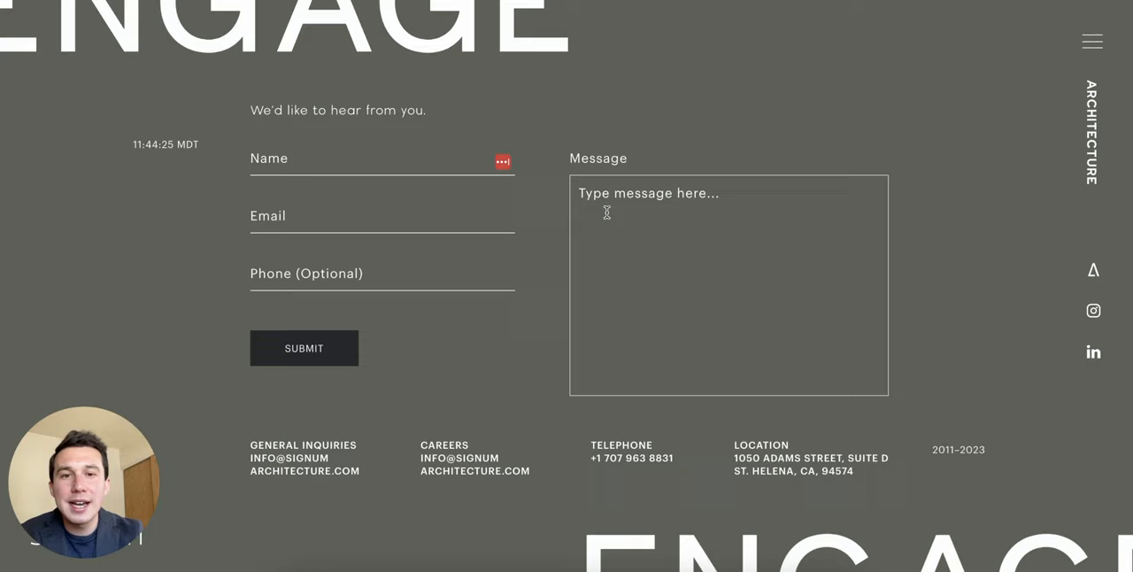
mouse_move(304, 203)
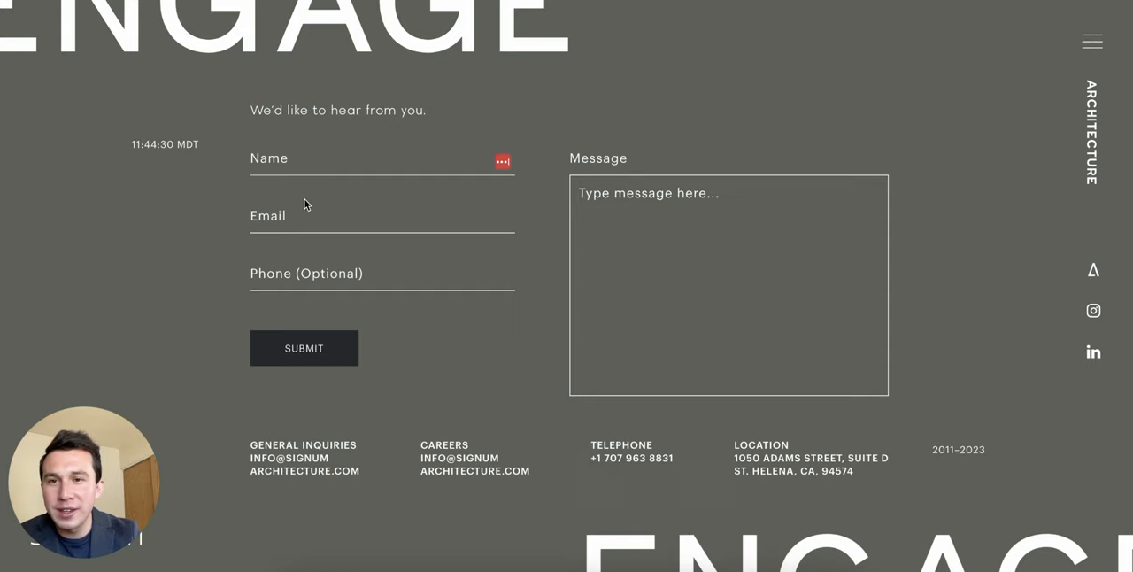
mouse_move(751, 313)
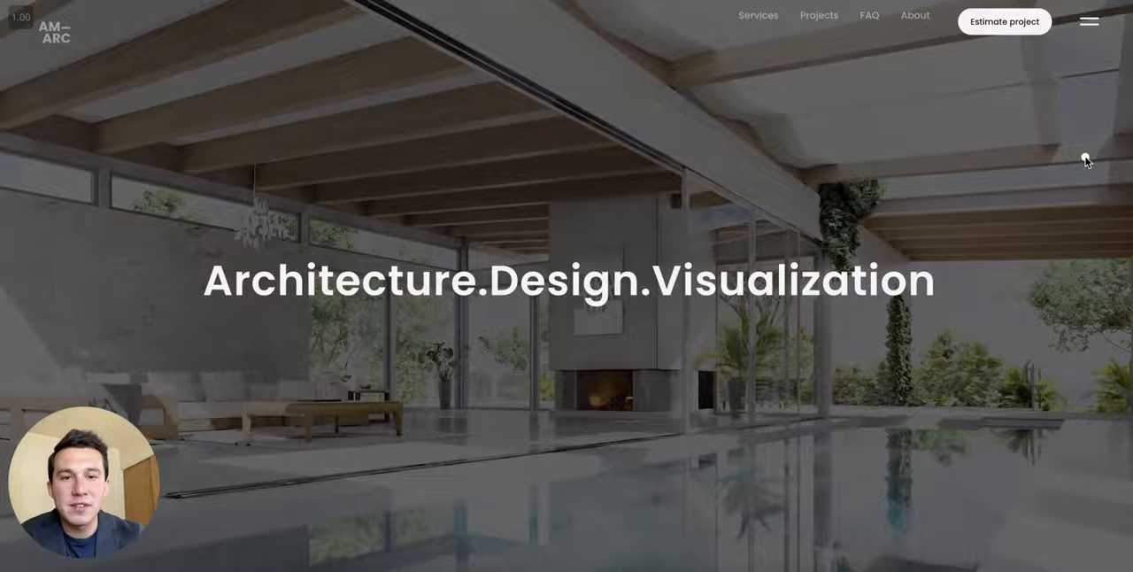
Step: Scroll past the hero and Who we are intro until the 360° restaurant viewer expands
scroll(down, 3)
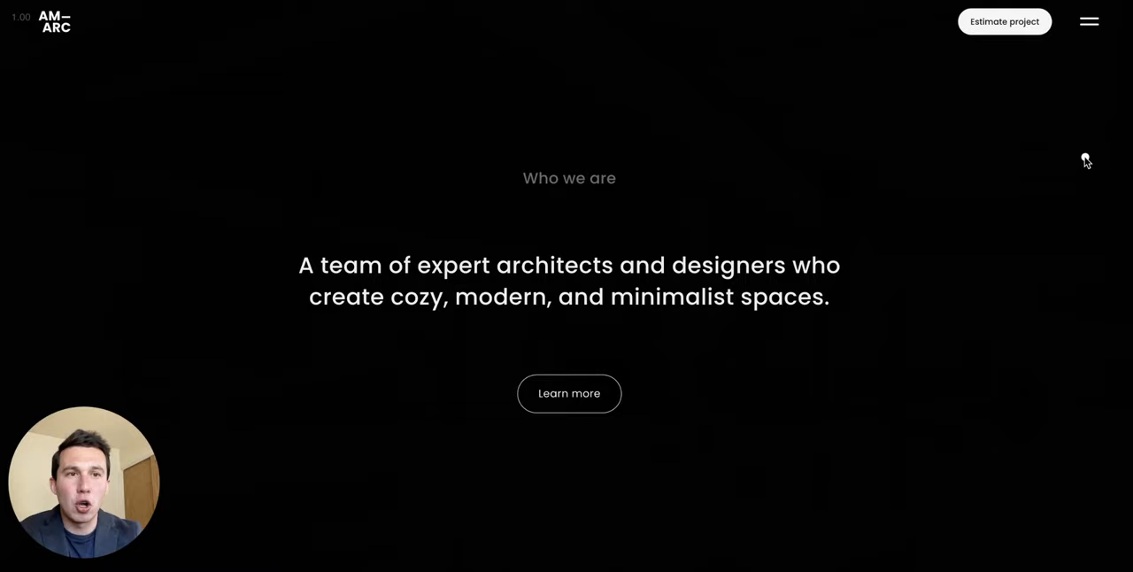
scroll(down, 3)
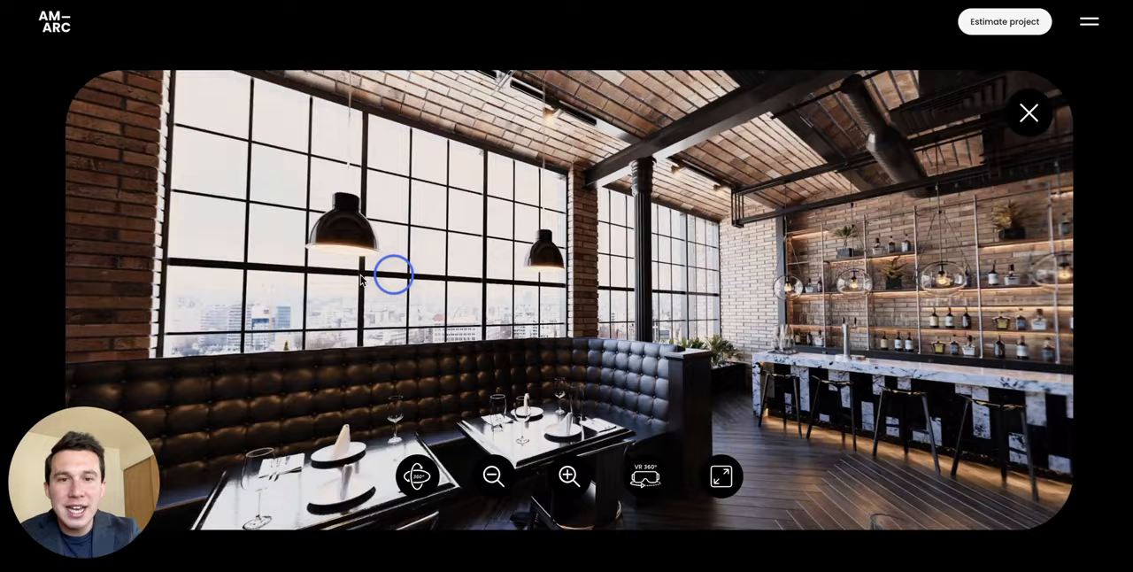
Step: Look around the restaurant panorama, then scroll past the process steps to the 'We are always happy to help' footer
click(569, 476)
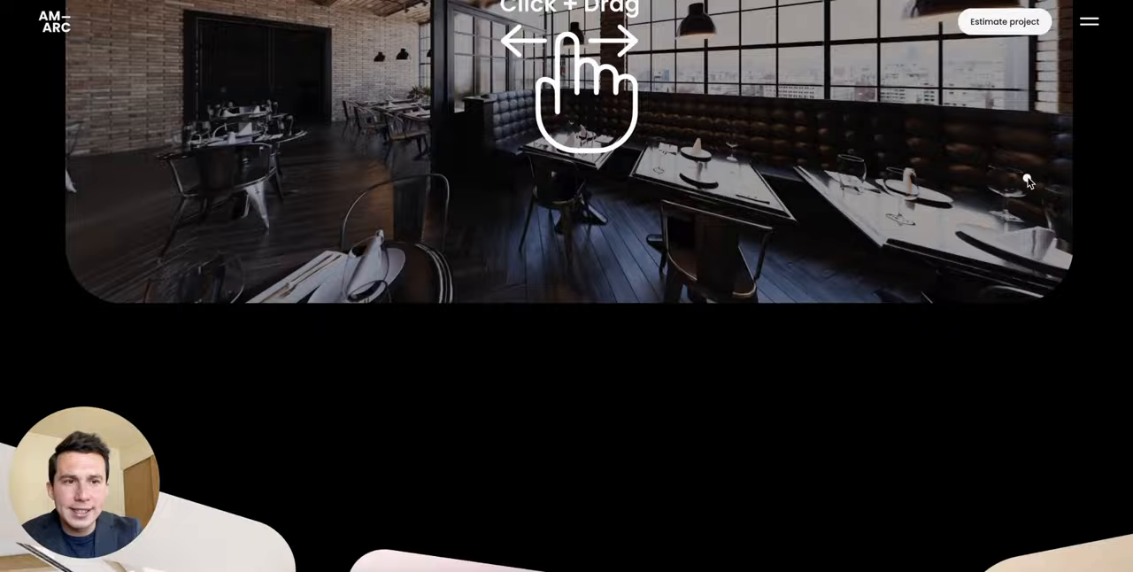
scroll(down, 3)
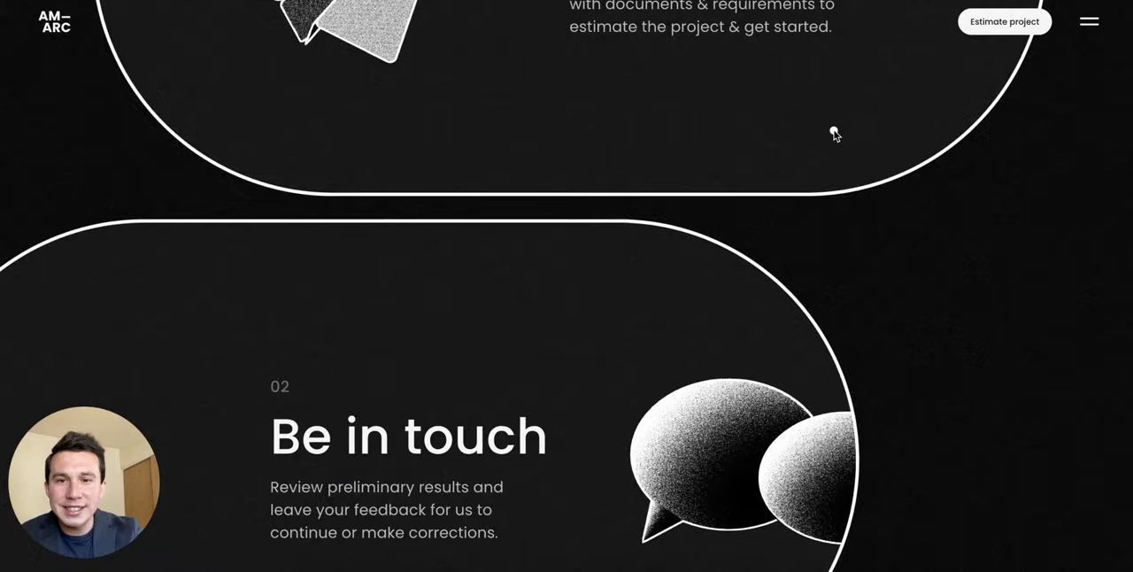
scroll(down, 3)
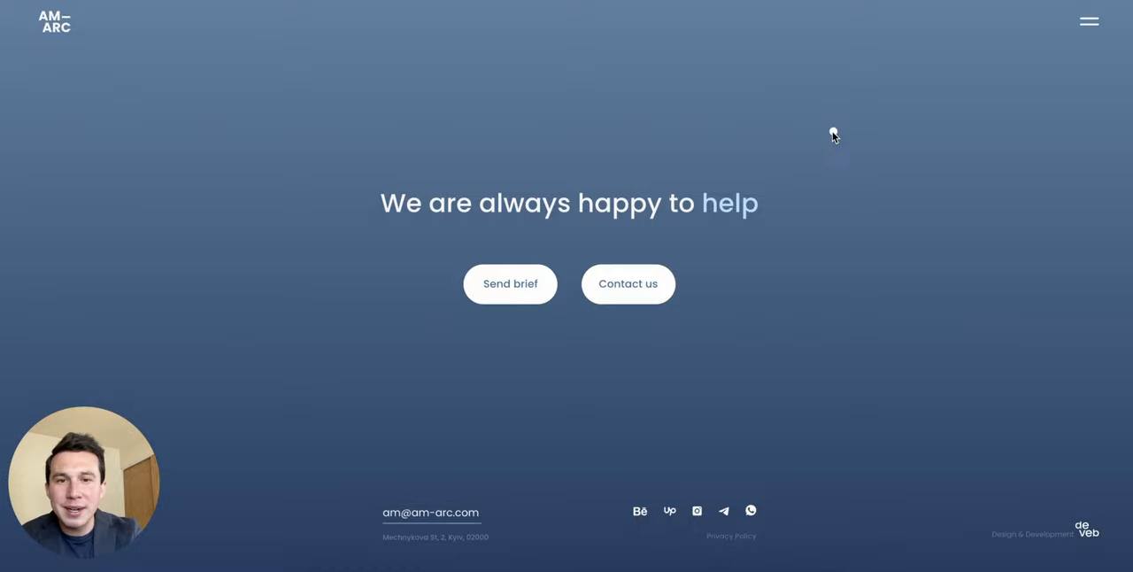